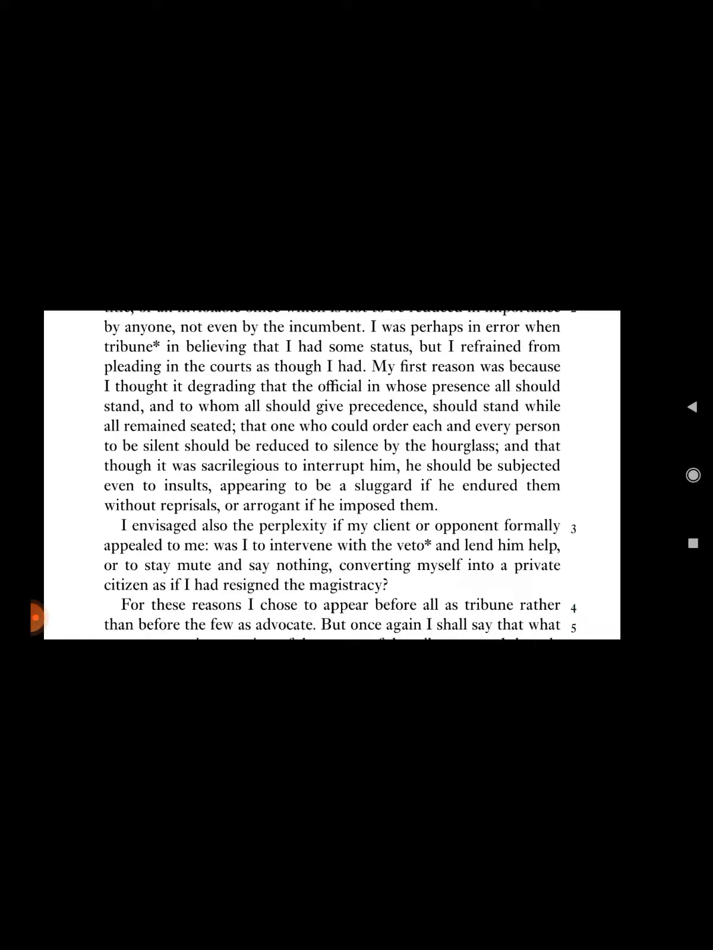
scroll(up, 3)
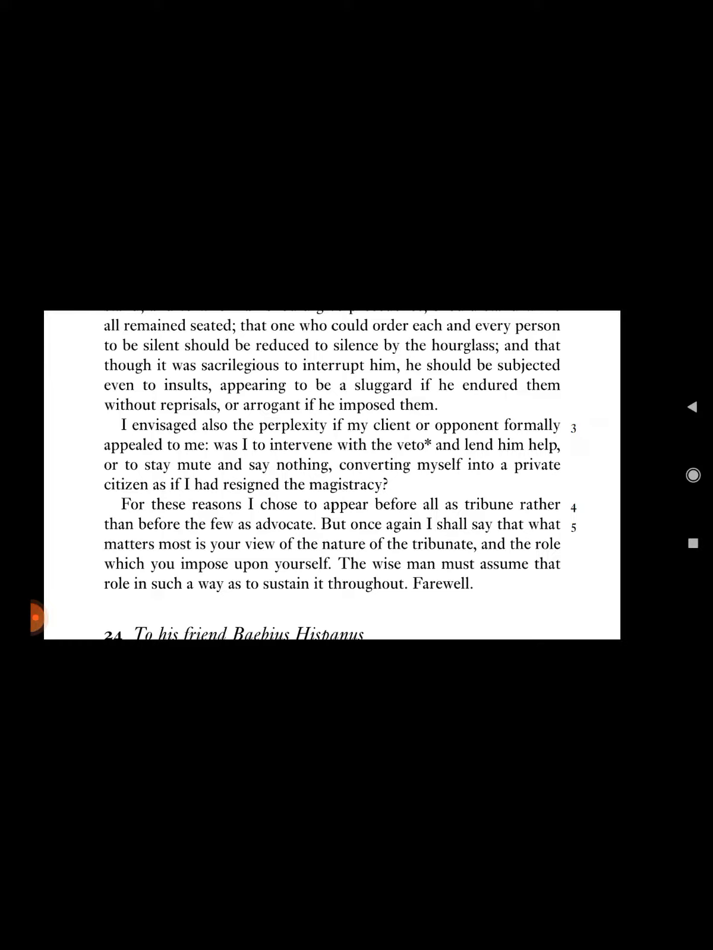
scroll(up, 3)
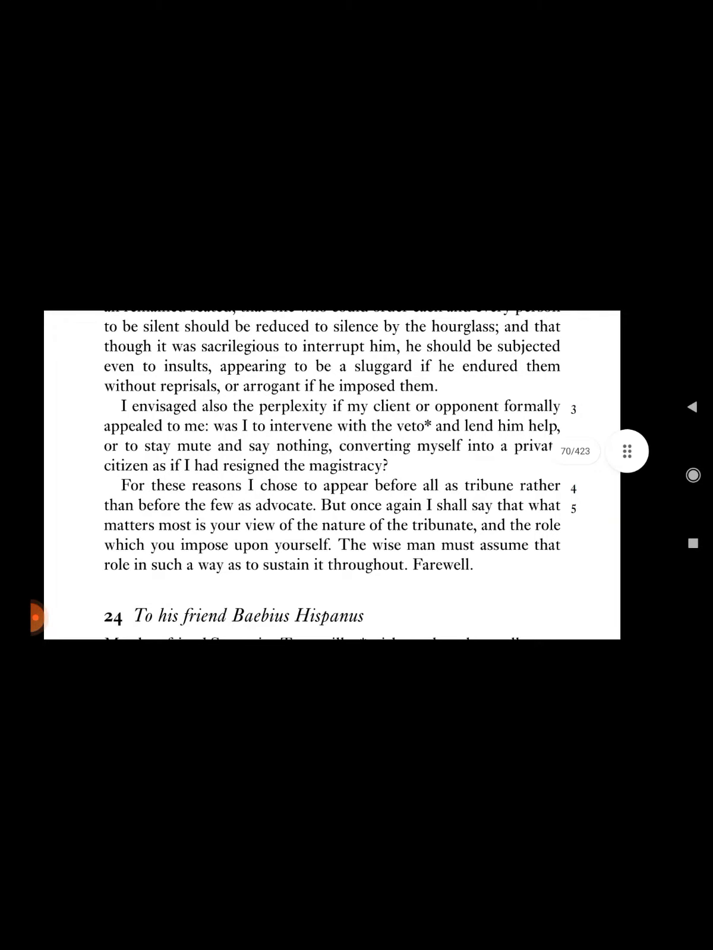